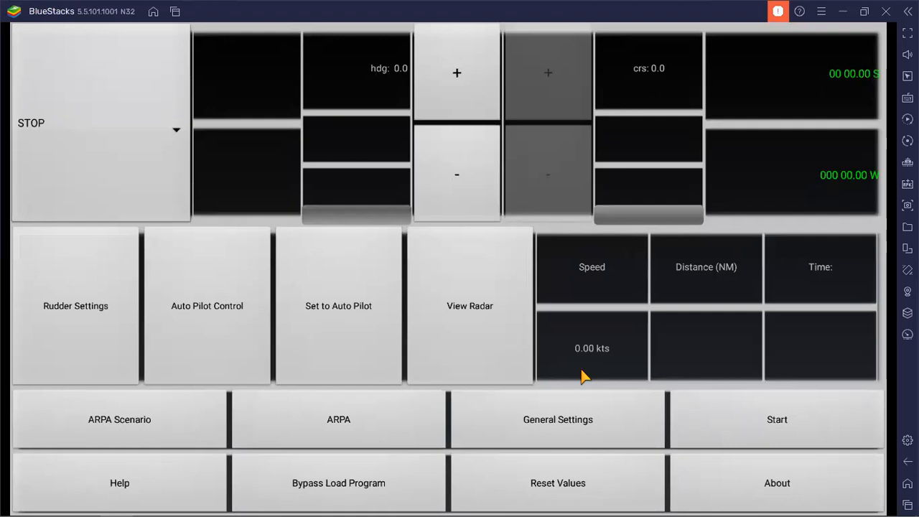
{"action": "mouse_move", "coordinate": [178, 148]}
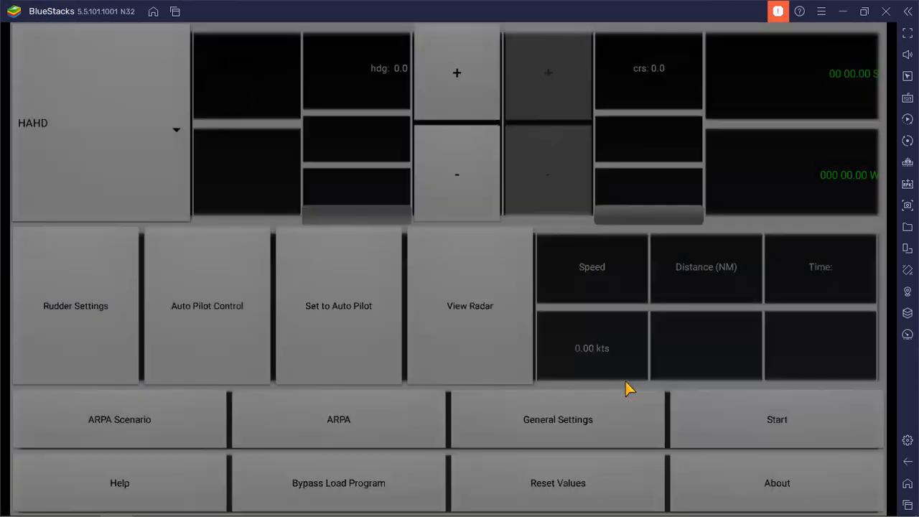
Load Scenario 7 from the ARPA scenario list
{"action": "left_click", "coordinate": [119, 419]}
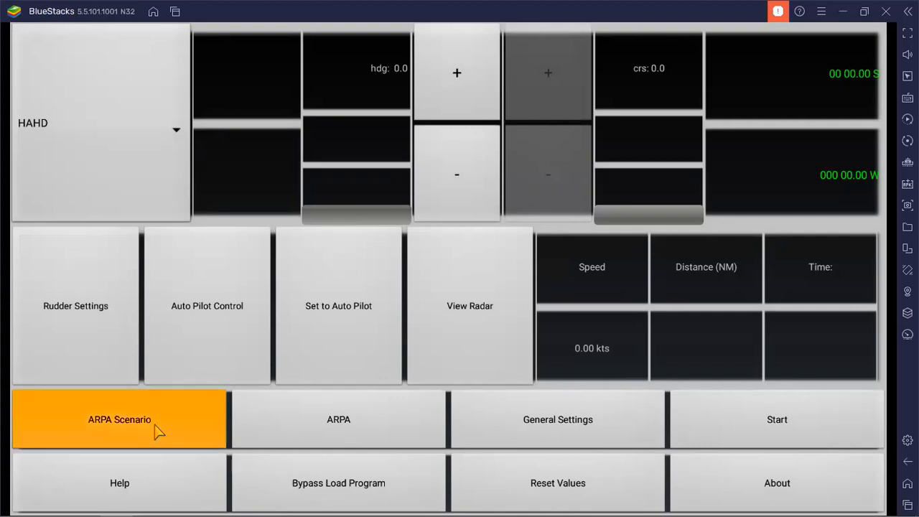
{"action": "left_click", "coordinate": [120, 419]}
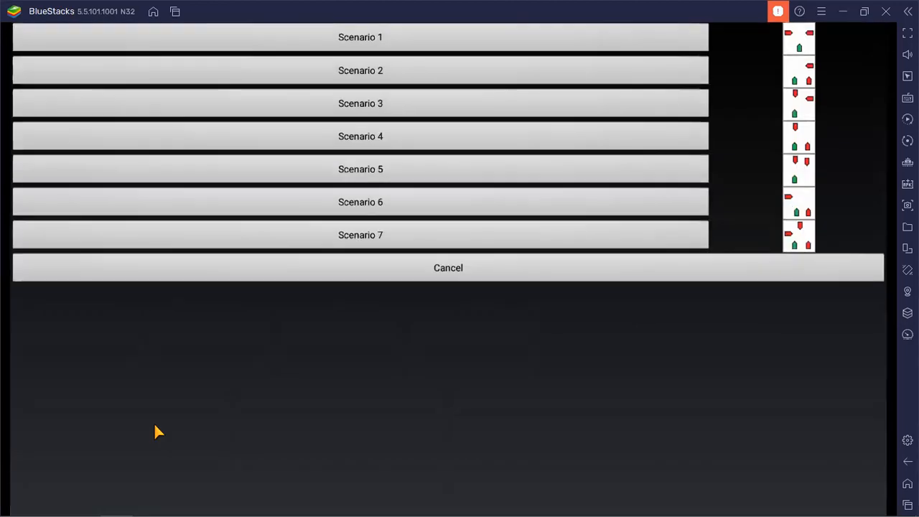
{"action": "mouse_move", "coordinate": [806, 256]}
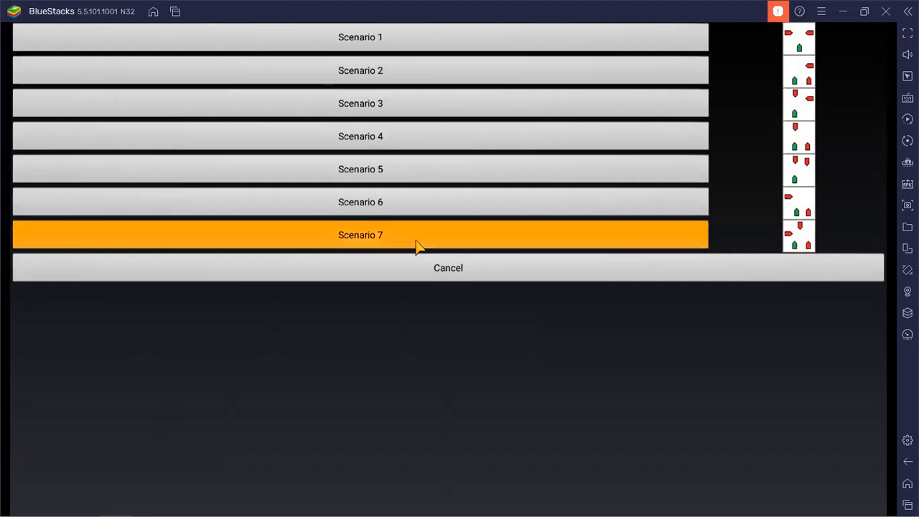
{"action": "left_click", "coordinate": [360, 236]}
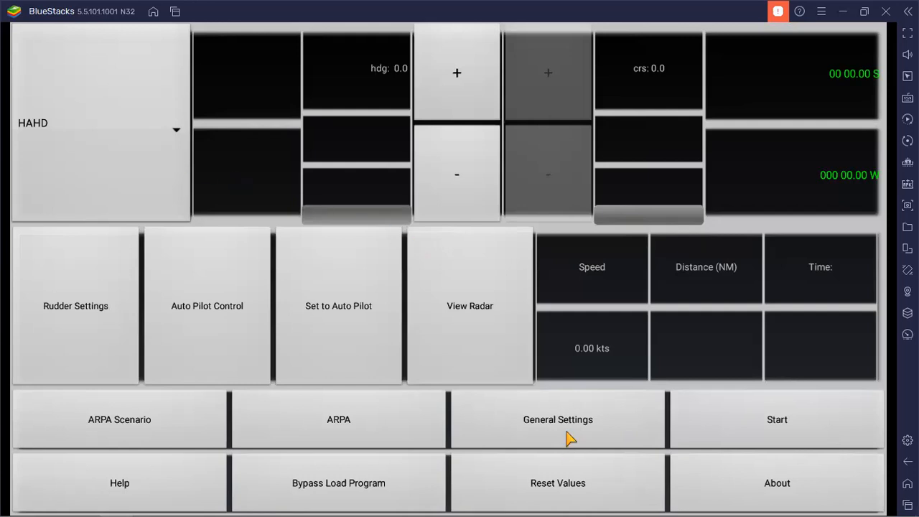
{"action": "mouse_move", "coordinate": [570, 434]}
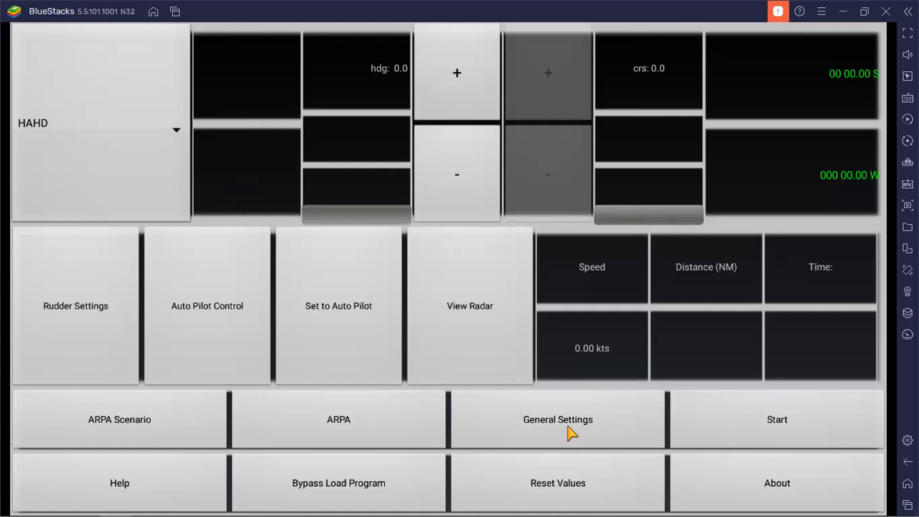
In General Settings enter speed 10 and heading 020, then bring up the engine order choices
{"action": "left_click", "coordinate": [557, 419]}
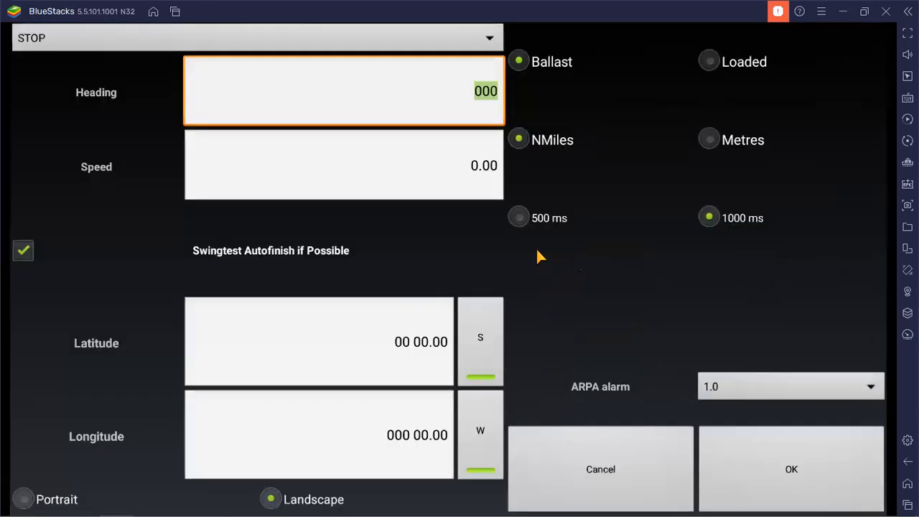
{"action": "mouse_move", "coordinate": [488, 175]}
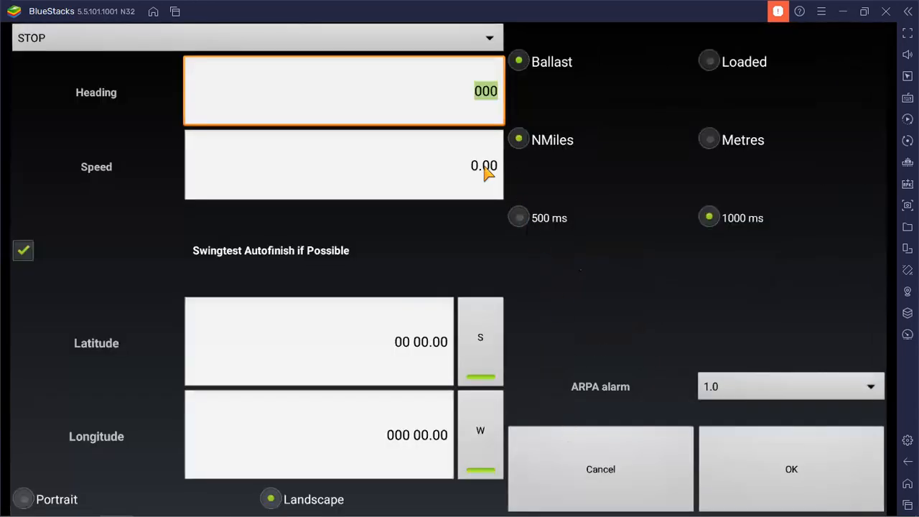
{"action": "left_click", "coordinate": [343, 167]}
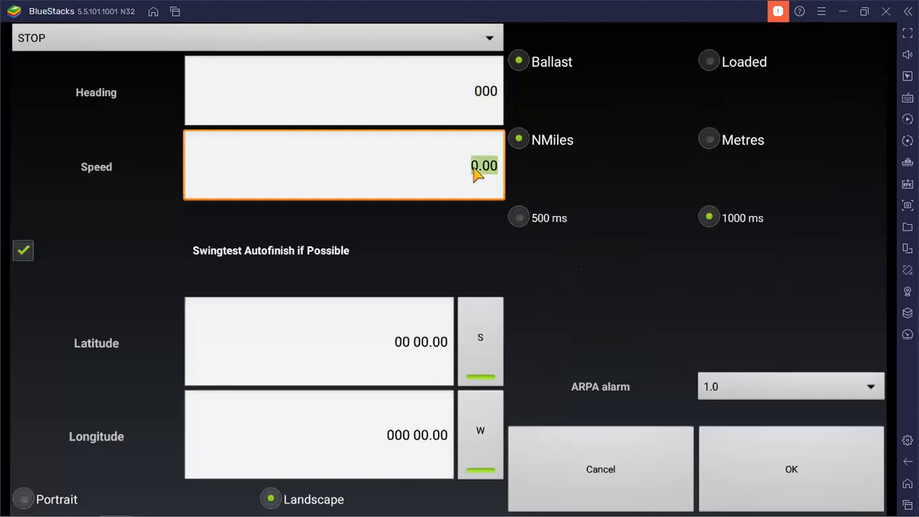
{"action": "type", "text": "10"}
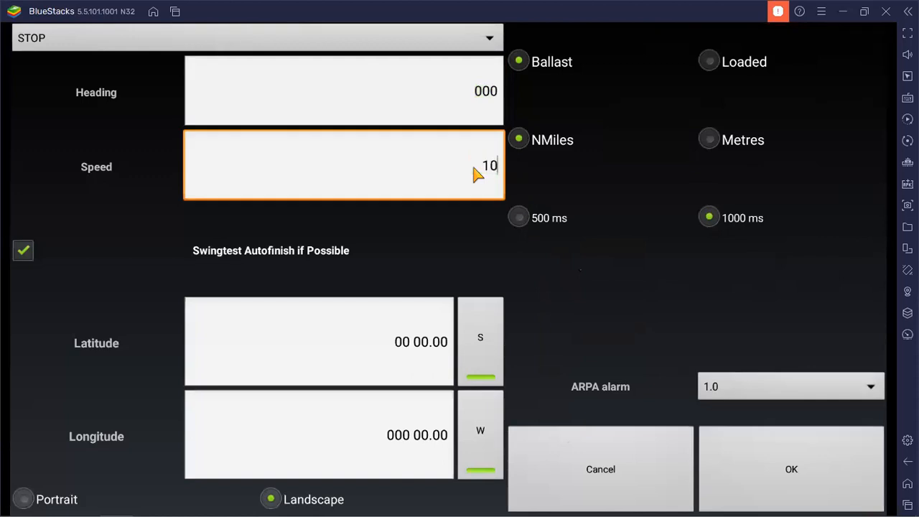
{"action": "mouse_move", "coordinate": [769, 468]}
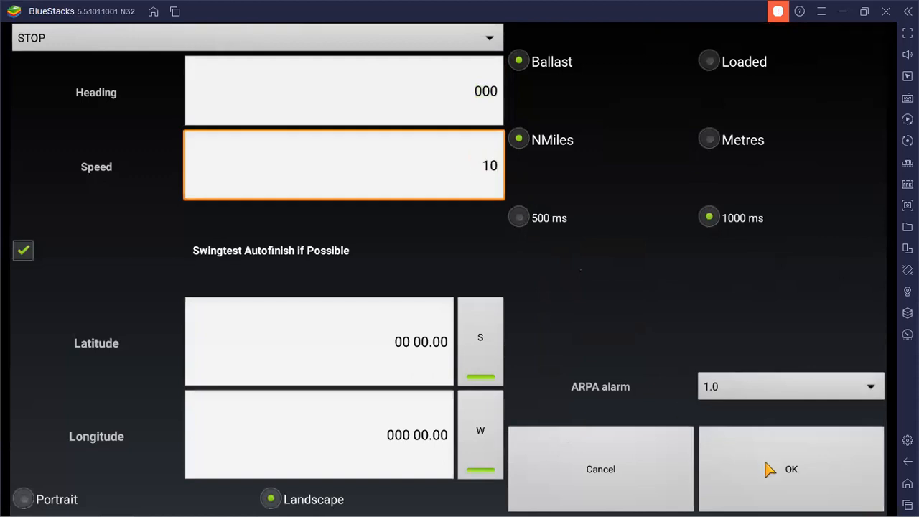
{"action": "mouse_move", "coordinate": [491, 108]}
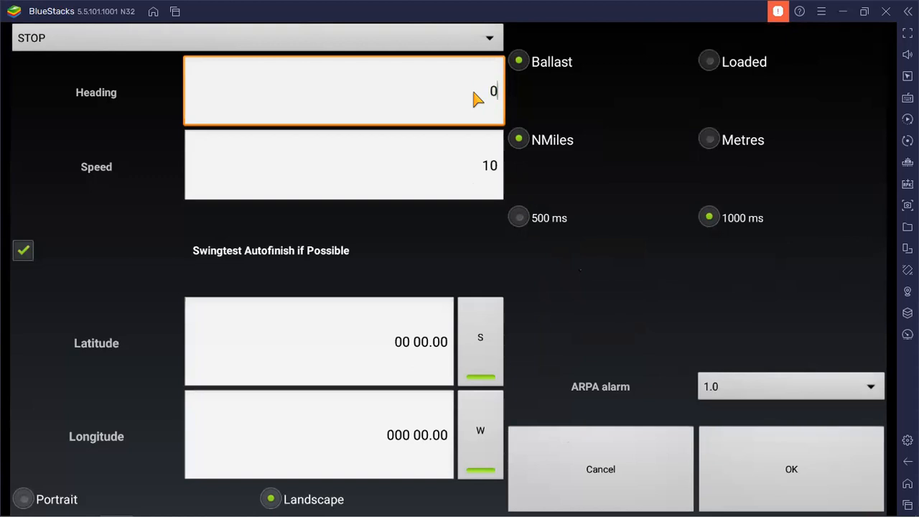
{"action": "type", "text": "20"}
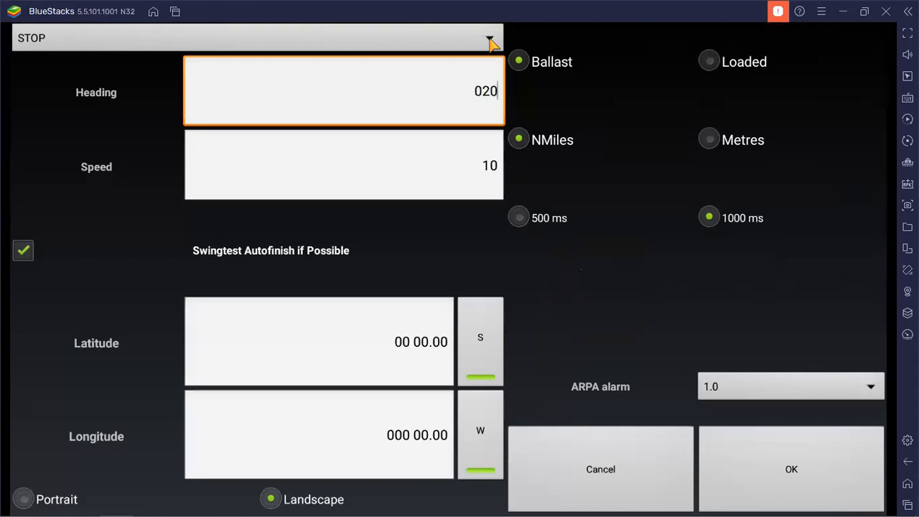
{"action": "left_click", "coordinate": [488, 37]}
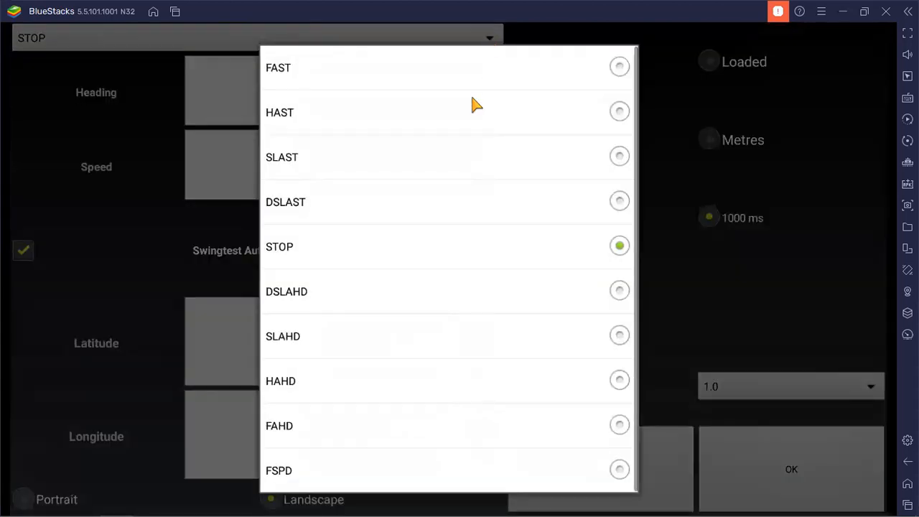
{"action": "mouse_move", "coordinate": [620, 380]}
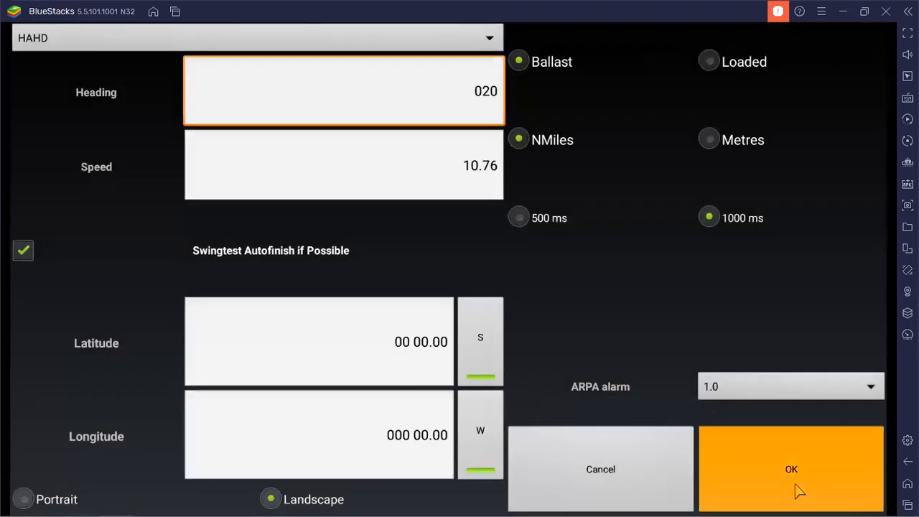
Save the settings, start the simulation and switch to the radar display
{"action": "left_click", "coordinate": [789, 468]}
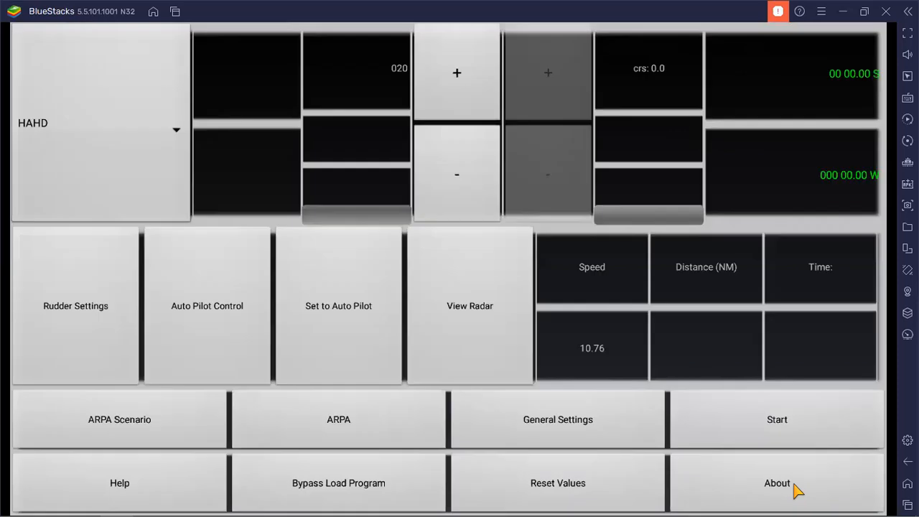
{"action": "mouse_move", "coordinate": [776, 438]}
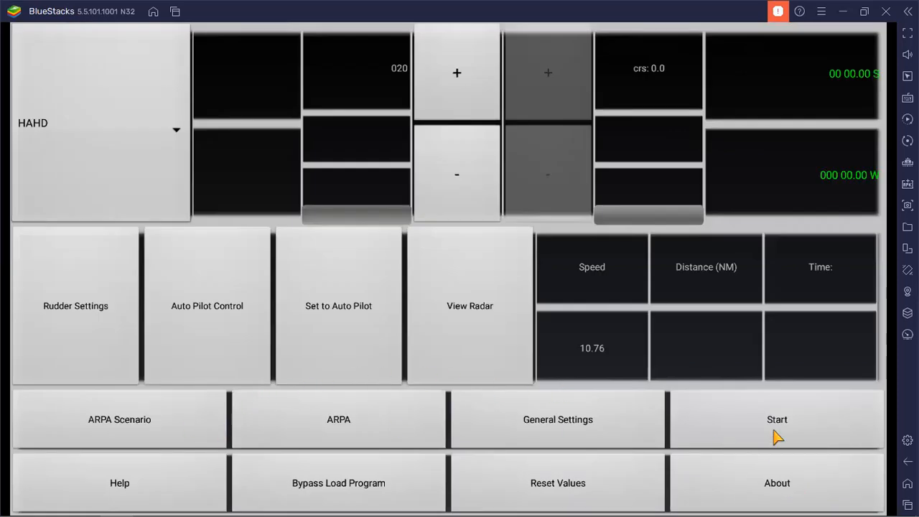
{"action": "left_click", "coordinate": [776, 419]}
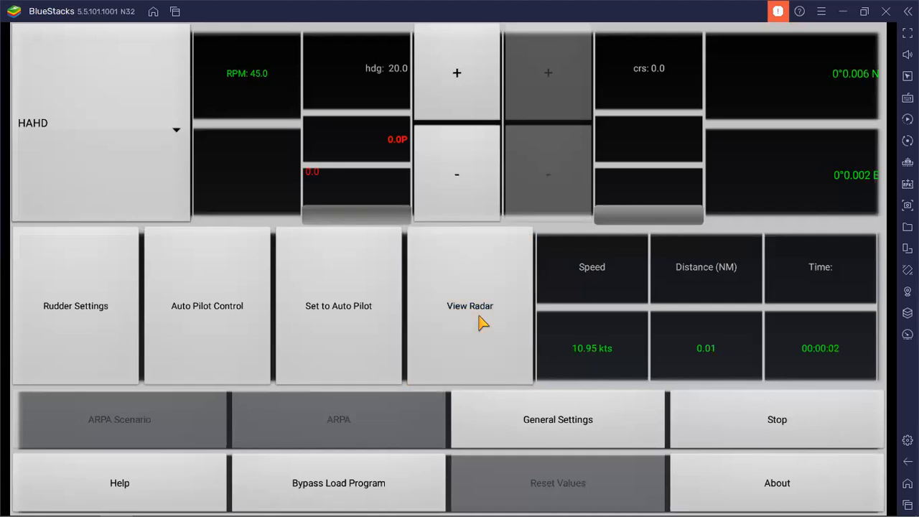
{"action": "left_click", "coordinate": [470, 305]}
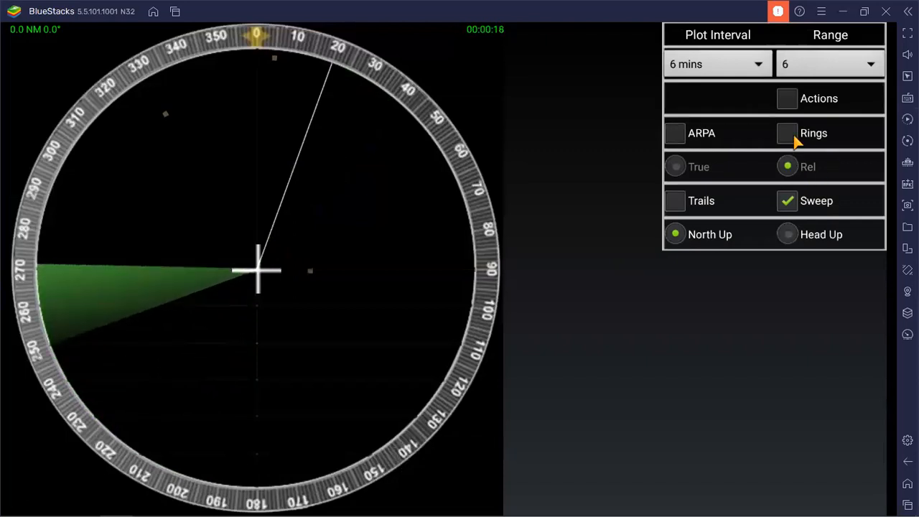
Turn on range rings and target trails on the radar
{"action": "left_click", "coordinate": [786, 132]}
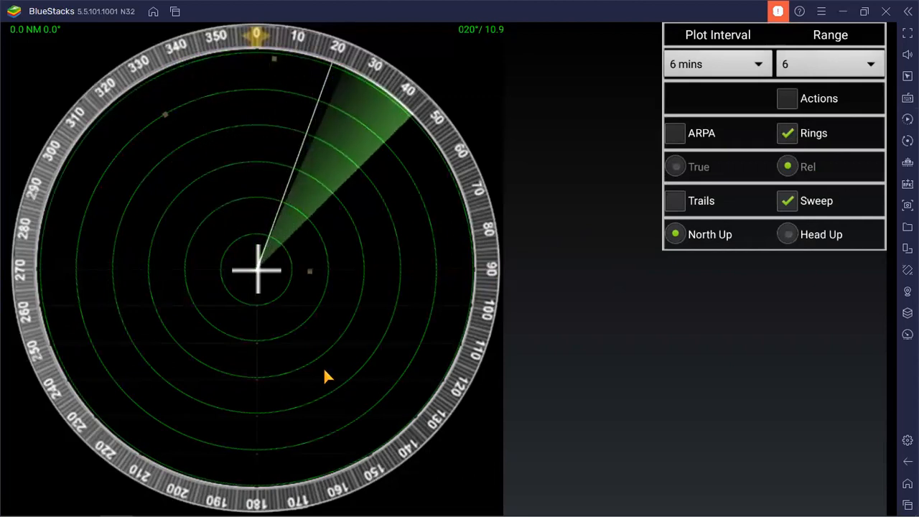
{"action": "mouse_move", "coordinate": [362, 231]}
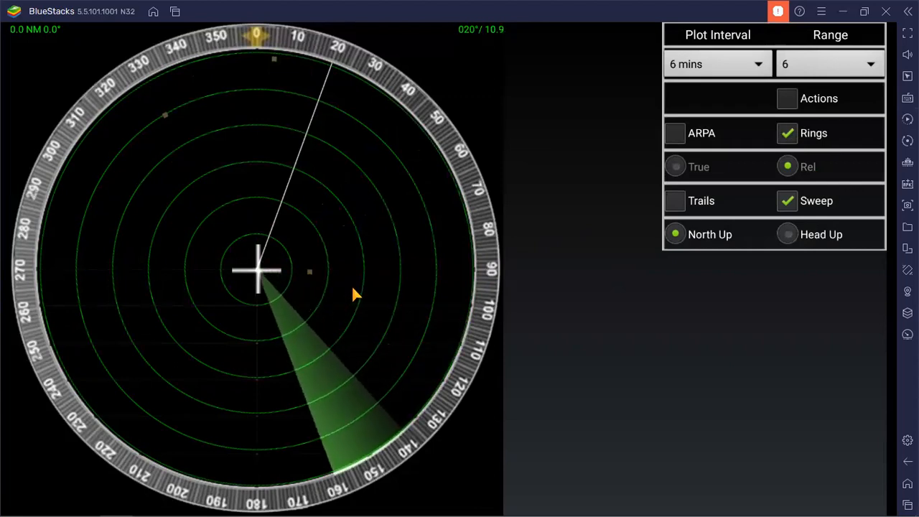
{"action": "mouse_move", "coordinate": [313, 287]}
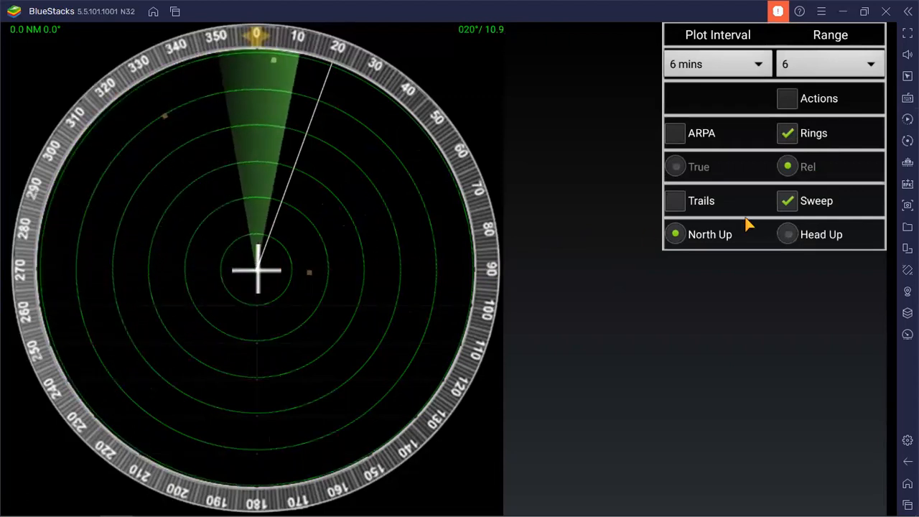
{"action": "left_click", "coordinate": [674, 201]}
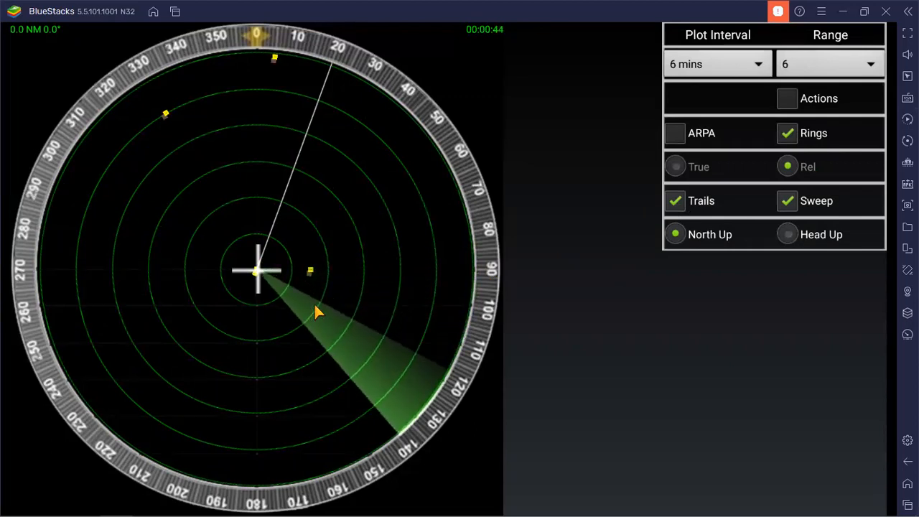
Turn on ARPA target tracking and bring up the plot interval choices
{"action": "left_click", "coordinate": [675, 132]}
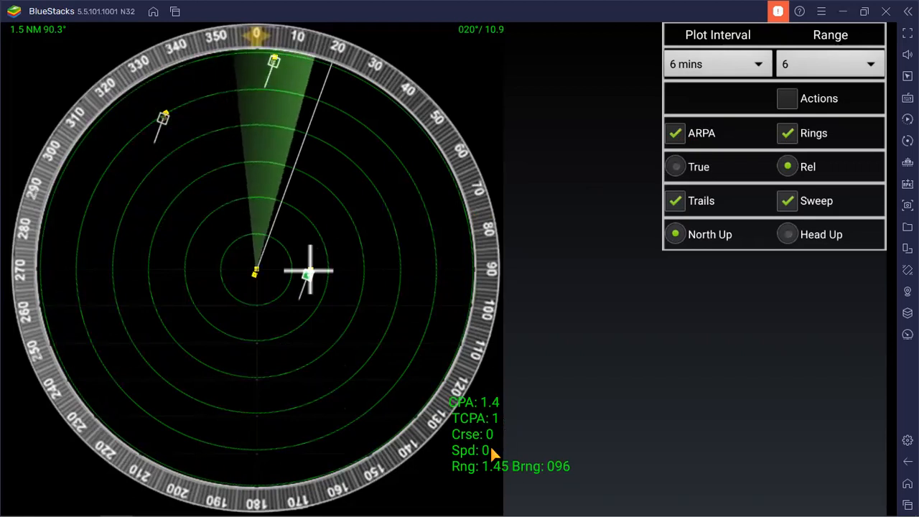
{"action": "mouse_move", "coordinate": [374, 276]}
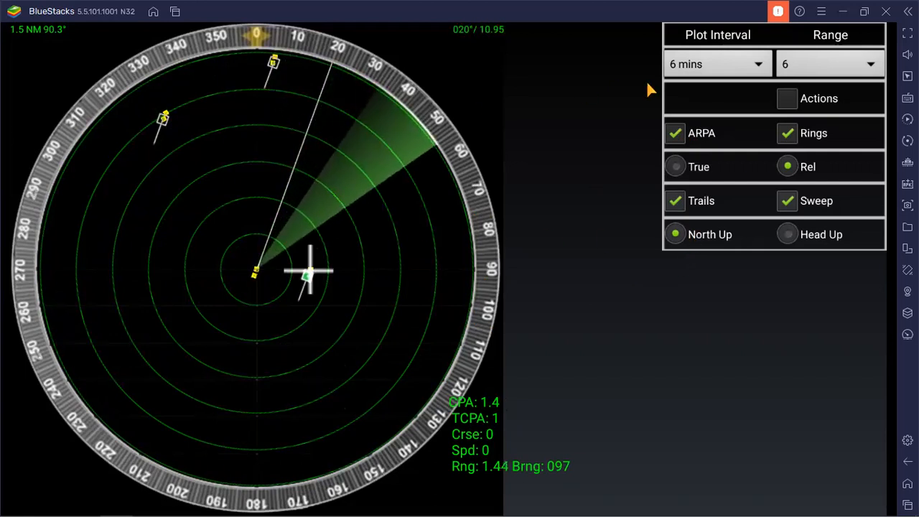
{"action": "left_click", "coordinate": [714, 63]}
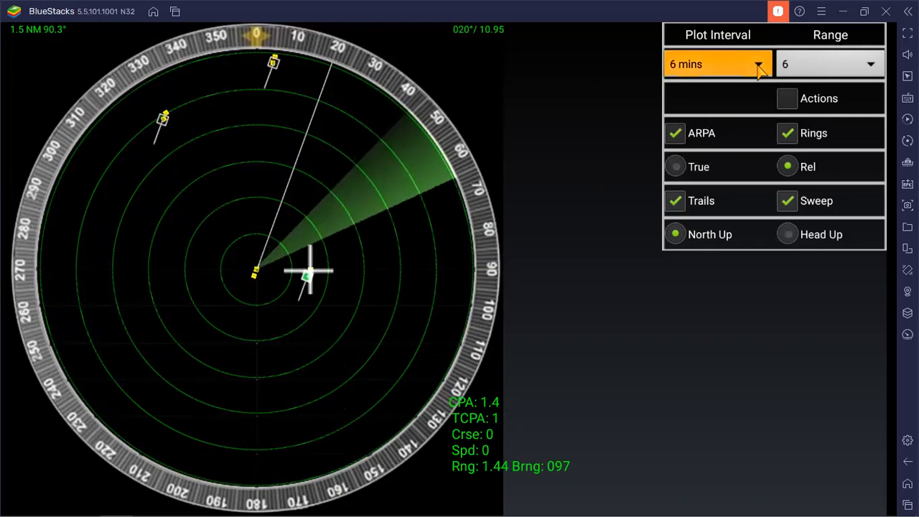
{"action": "left_click", "coordinate": [716, 63]}
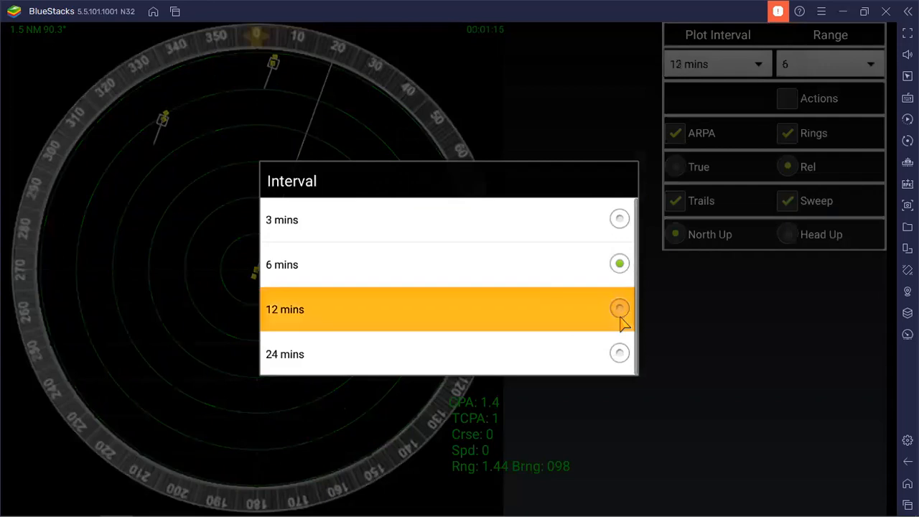
Set a 12-minute plot interval, try true vectors, then return to relative vectors
{"action": "left_click", "coordinate": [619, 309]}
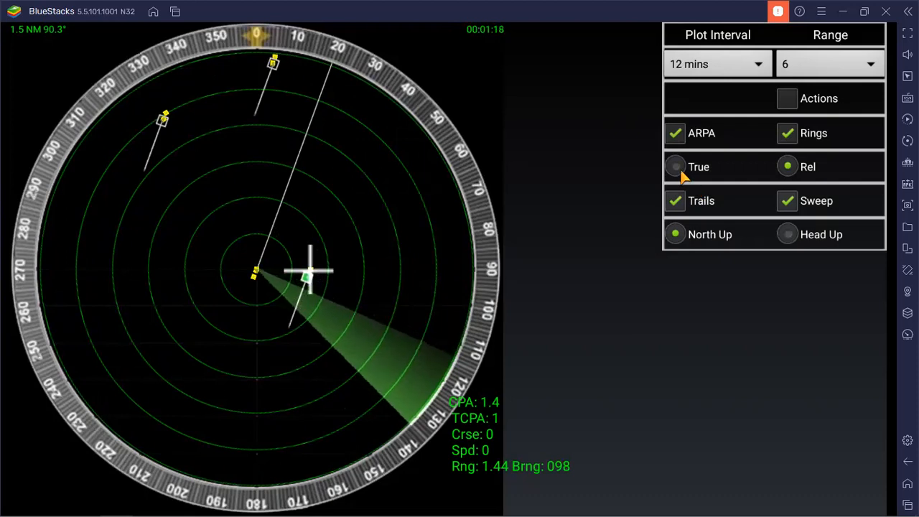
{"action": "left_click", "coordinate": [675, 167]}
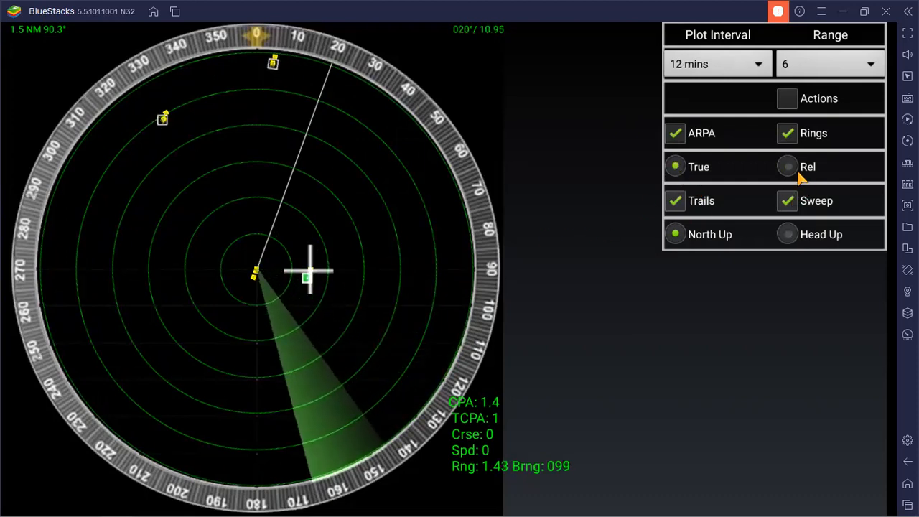
{"action": "left_click", "coordinate": [786, 167]}
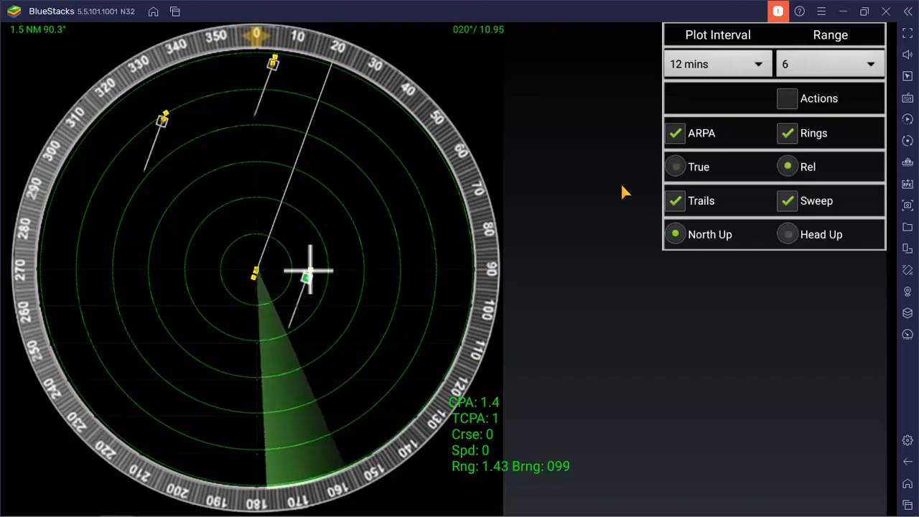
{"action": "mouse_move", "coordinate": [347, 180]}
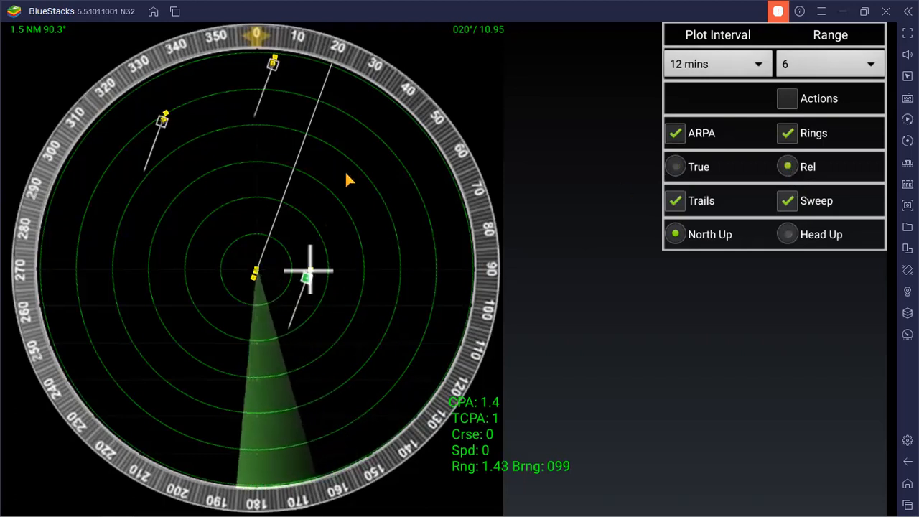
{"action": "mouse_move", "coordinate": [782, 247]}
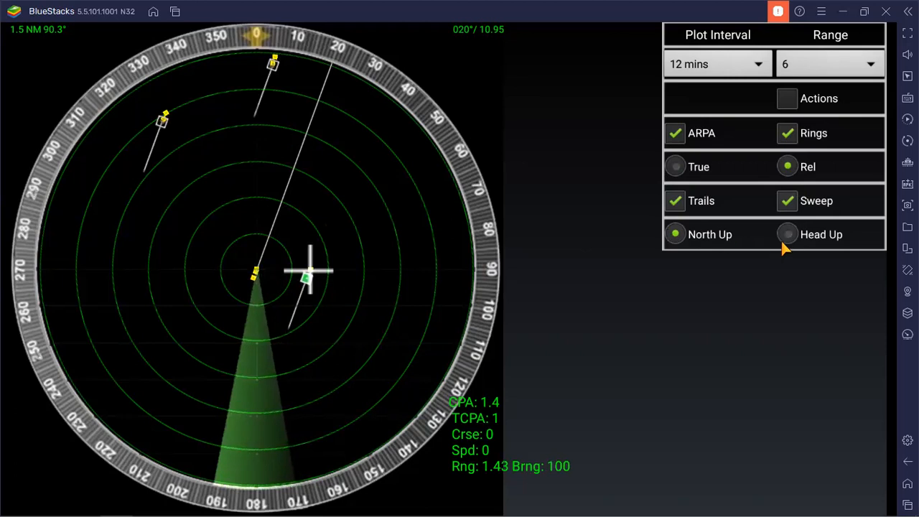
{"action": "left_click", "coordinate": [786, 234]}
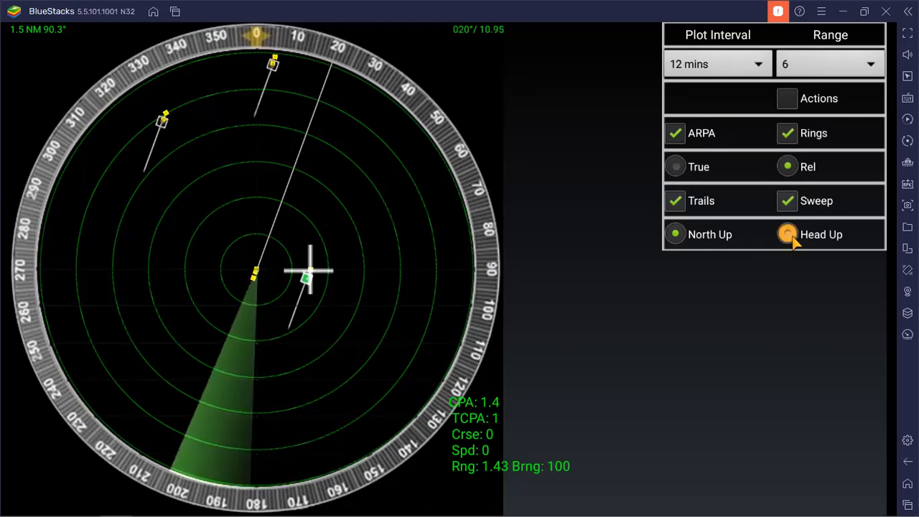
{"action": "left_click", "coordinate": [786, 234]}
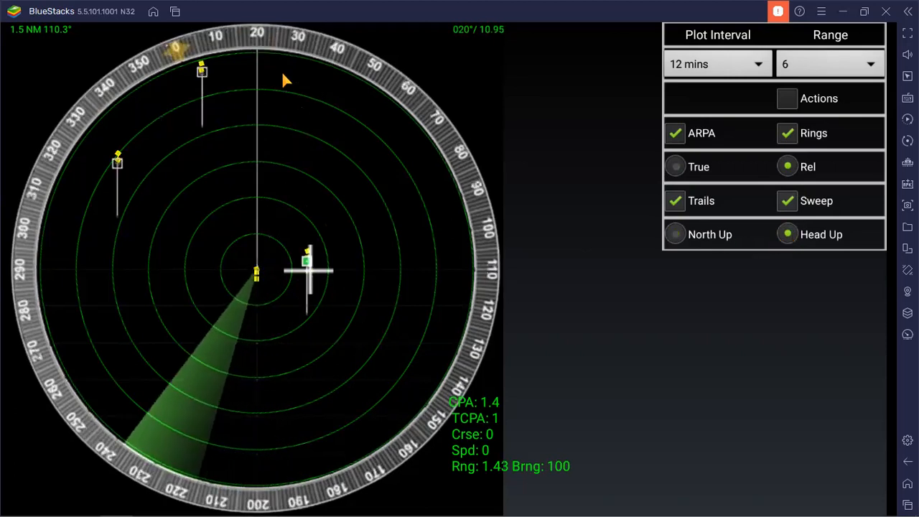
{"action": "mouse_move", "coordinate": [244, 56]}
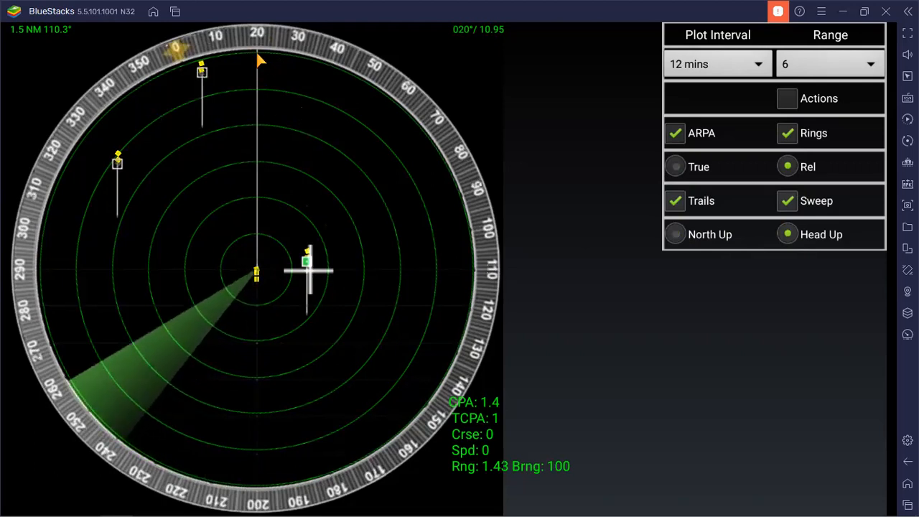
{"action": "mouse_move", "coordinate": [481, 120]}
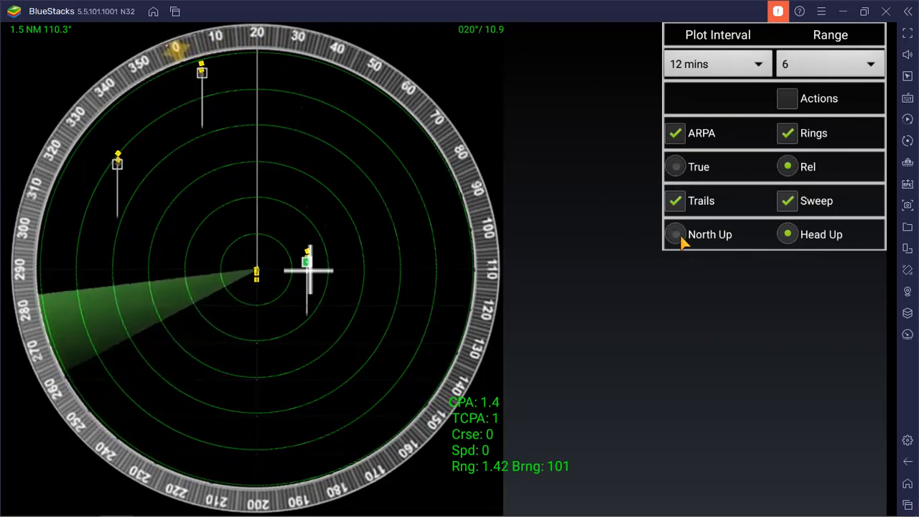
{"action": "left_click", "coordinate": [674, 234]}
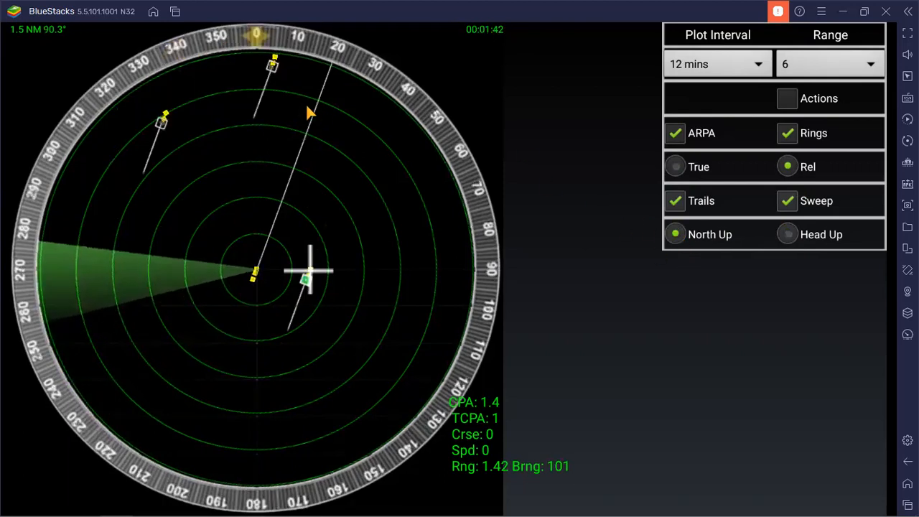
{"action": "mouse_move", "coordinate": [333, 132]}
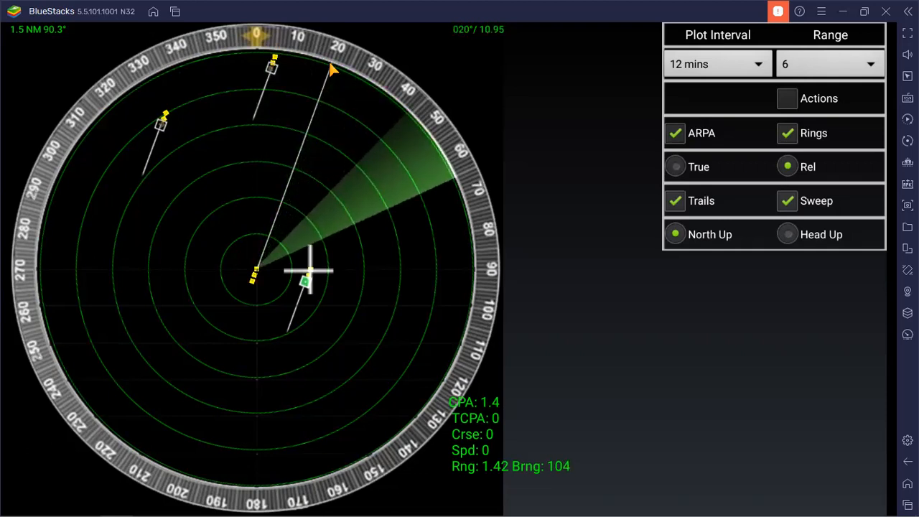
{"action": "mouse_move", "coordinate": [545, 257]}
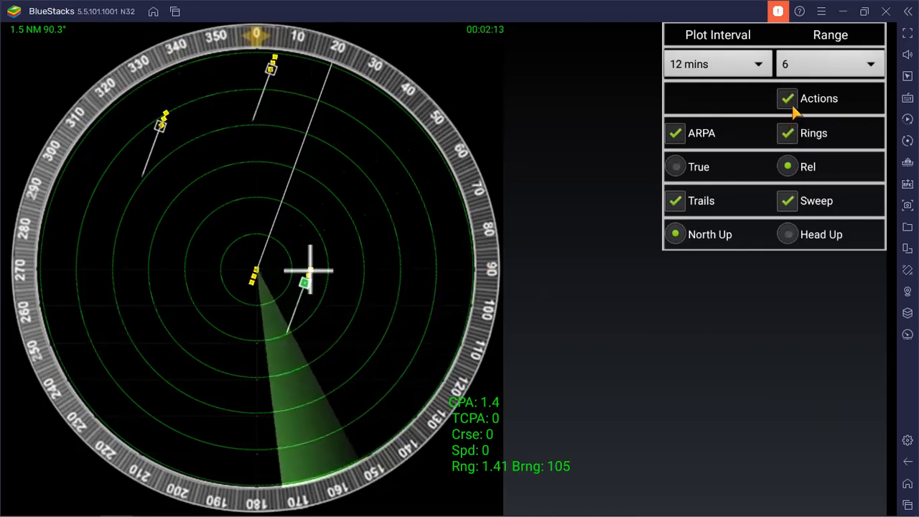
Issue the Course + 10 action to own ship and close the action choices
{"action": "left_click", "coordinate": [818, 98]}
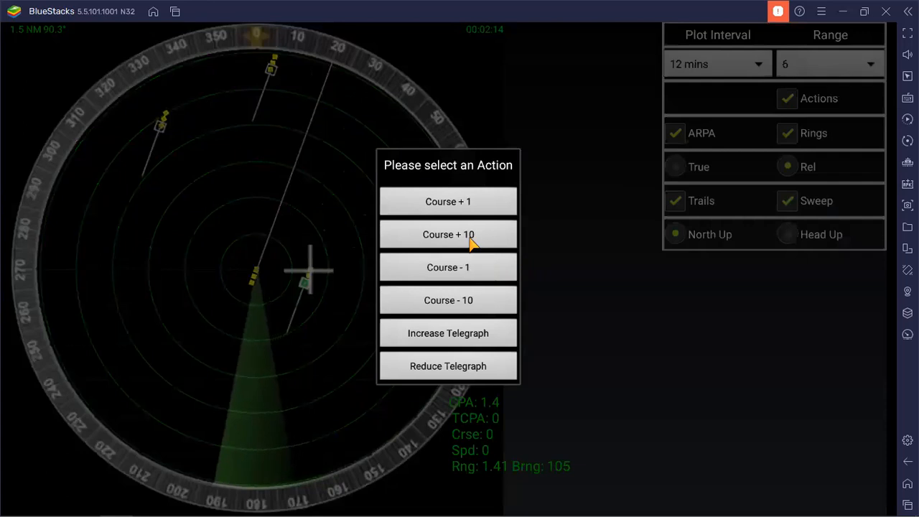
{"action": "left_click", "coordinate": [447, 235]}
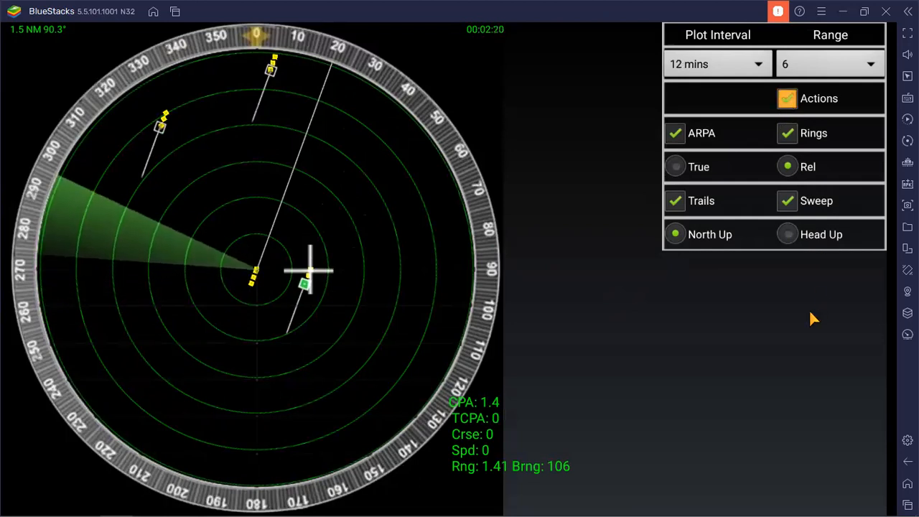
{"action": "left_click", "coordinate": [818, 98]}
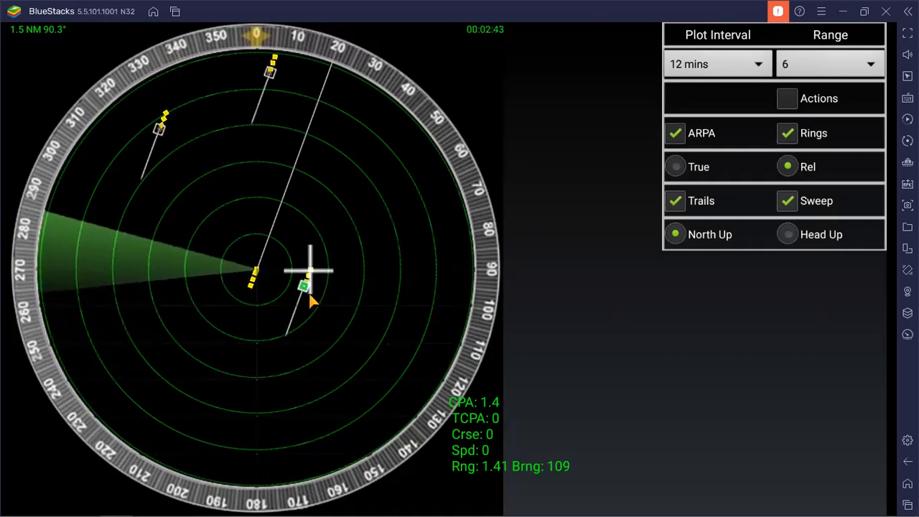
{"action": "mouse_move", "coordinate": [381, 328]}
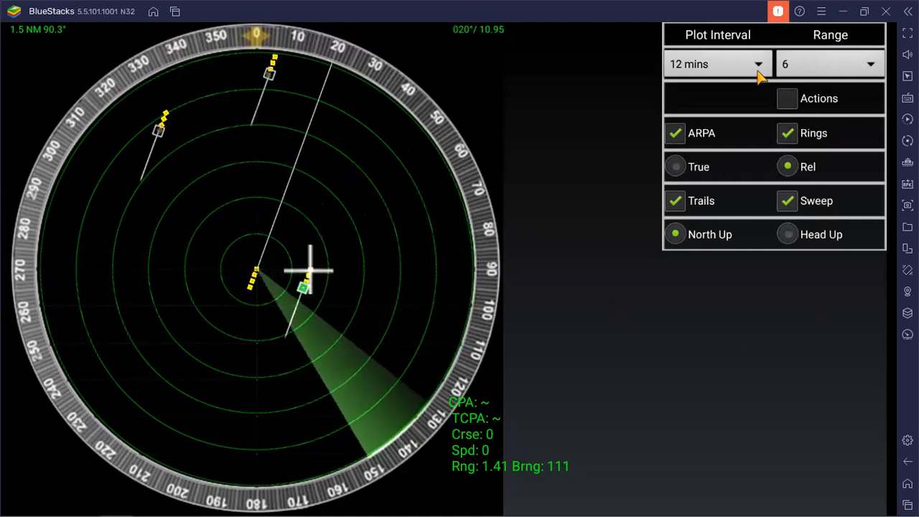
Set a 24-minute plot interval, view head-up briefly, then return to north-up
{"action": "left_click", "coordinate": [715, 63]}
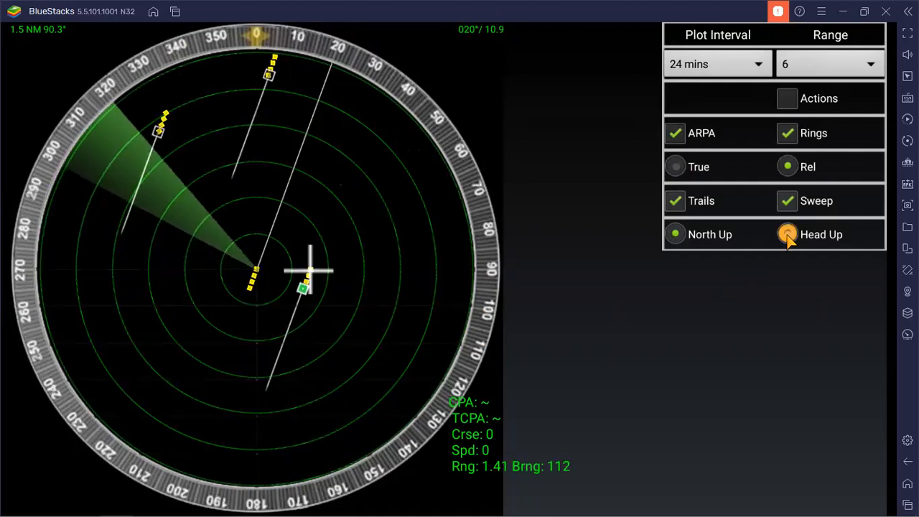
{"action": "left_click", "coordinate": [786, 234]}
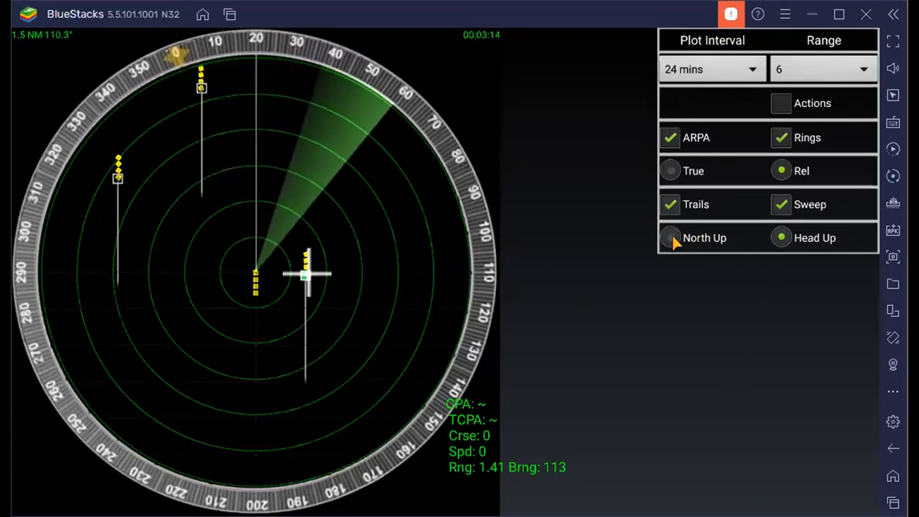
{"action": "left_click", "coordinate": [669, 238]}
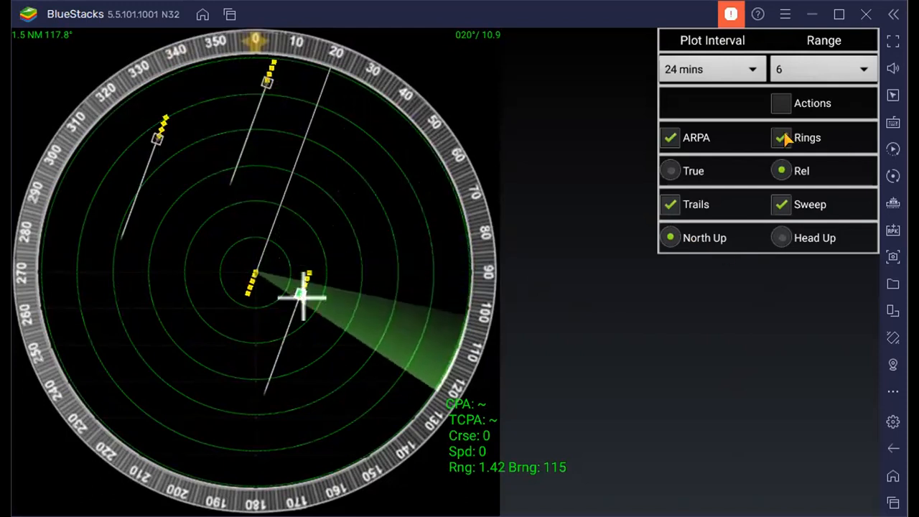
{"action": "left_click", "coordinate": [781, 138]}
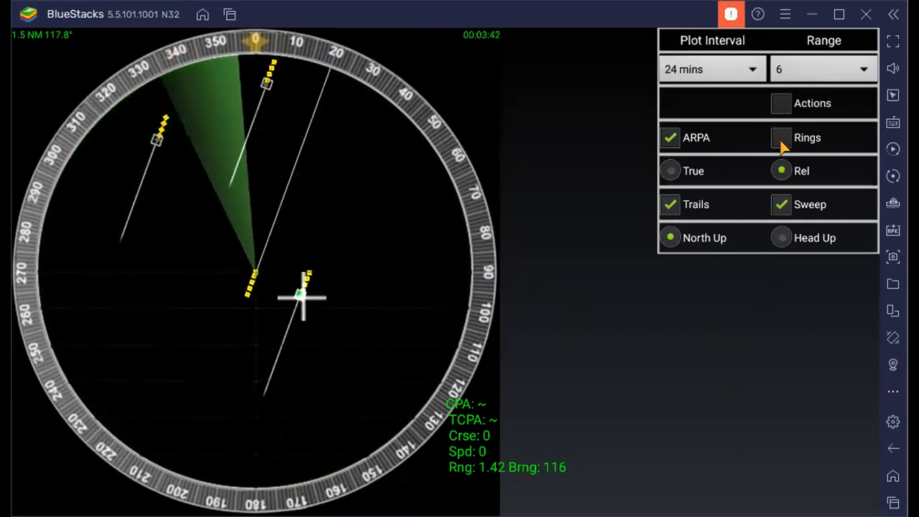
{"action": "left_click", "coordinate": [781, 138]}
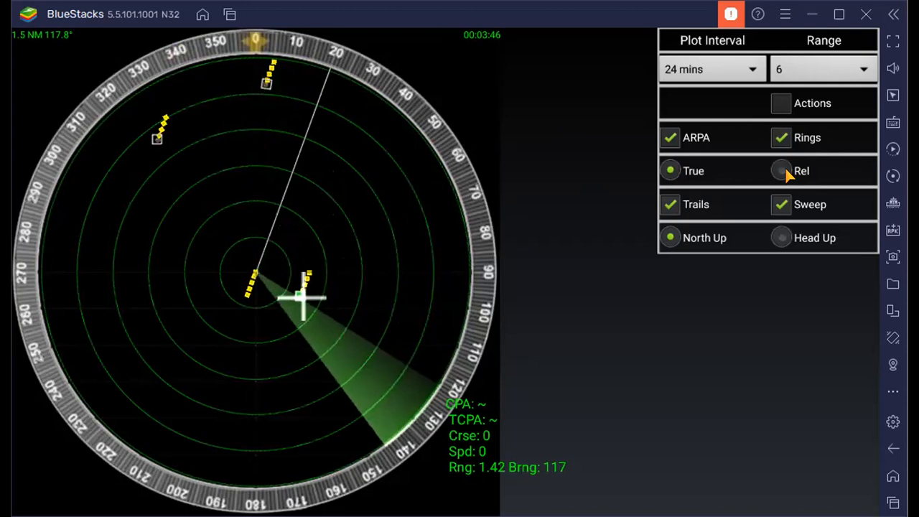
{"action": "left_click", "coordinate": [781, 169]}
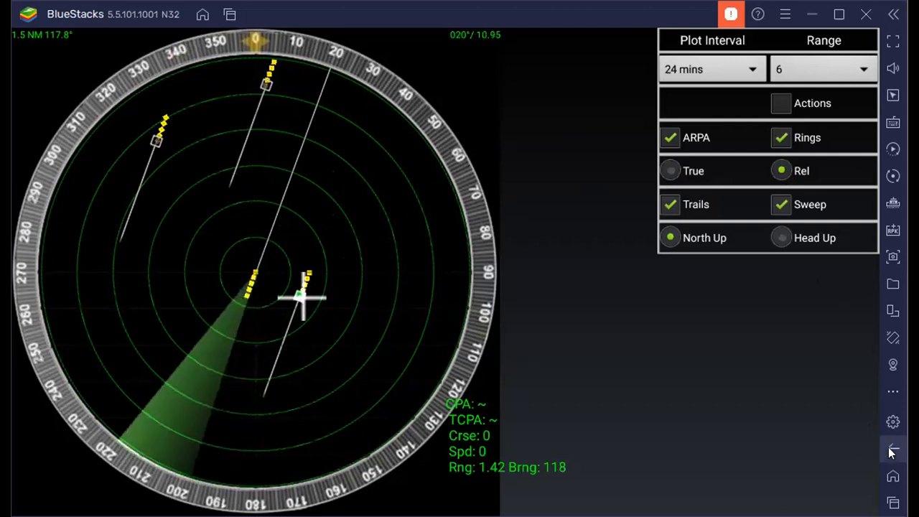
Leave the radar for the ship control panel and tap the + button
{"action": "left_click", "coordinate": [893, 451]}
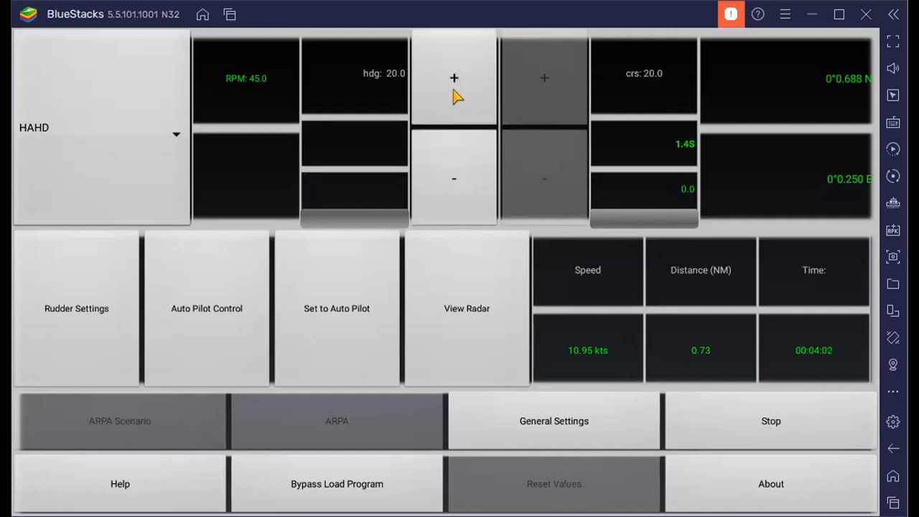
{"action": "left_click", "coordinate": [453, 78]}
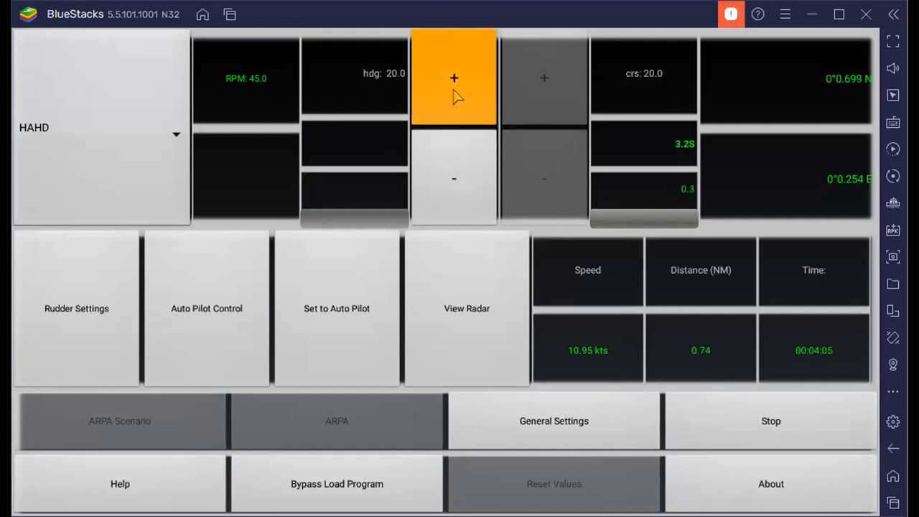
{"action": "mouse_move", "coordinate": [466, 316]}
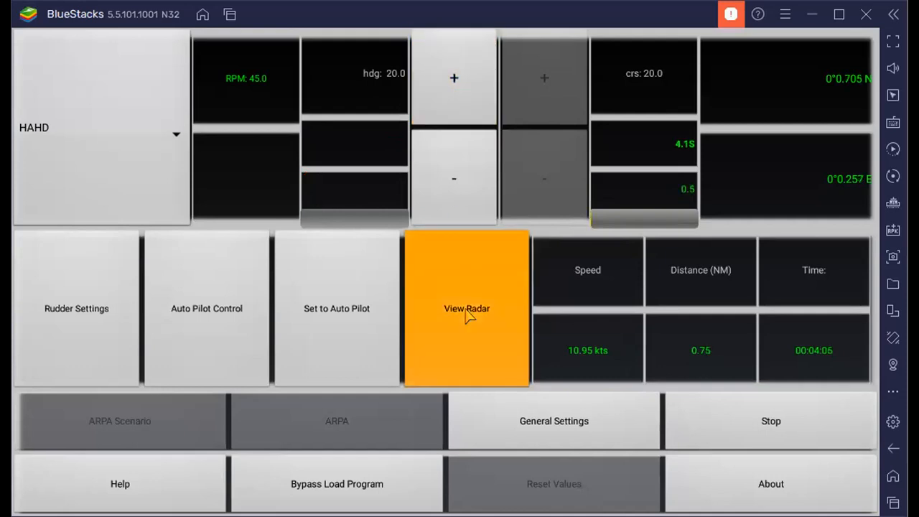